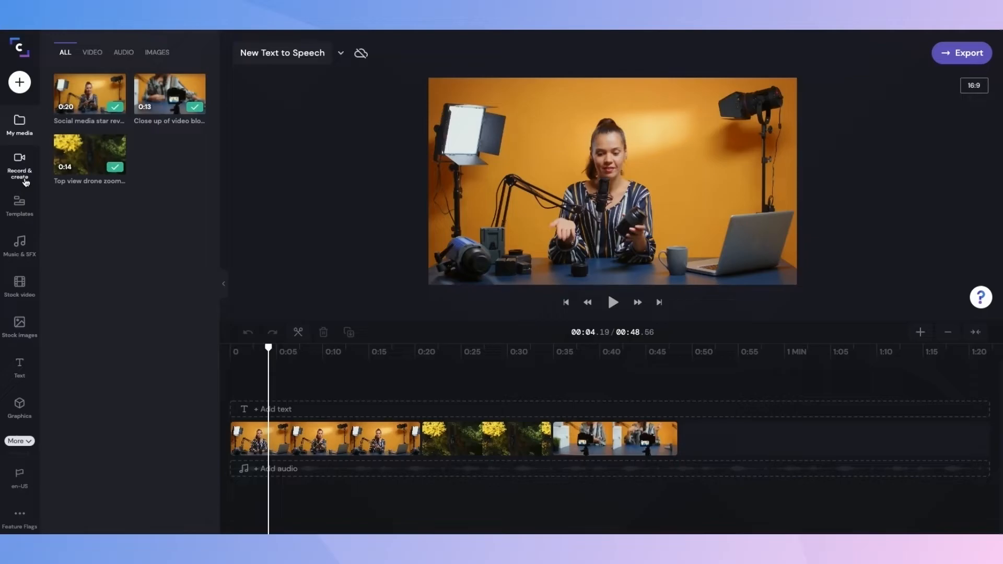
- Start a new text-to-speech voiceover from the Record & create options
left_click(20, 166)
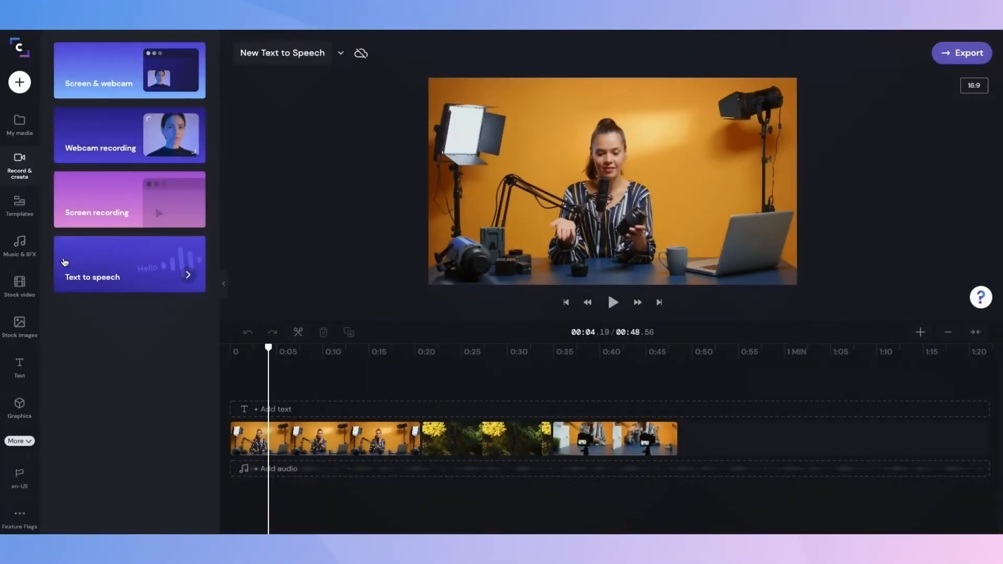
left_click(129, 264)
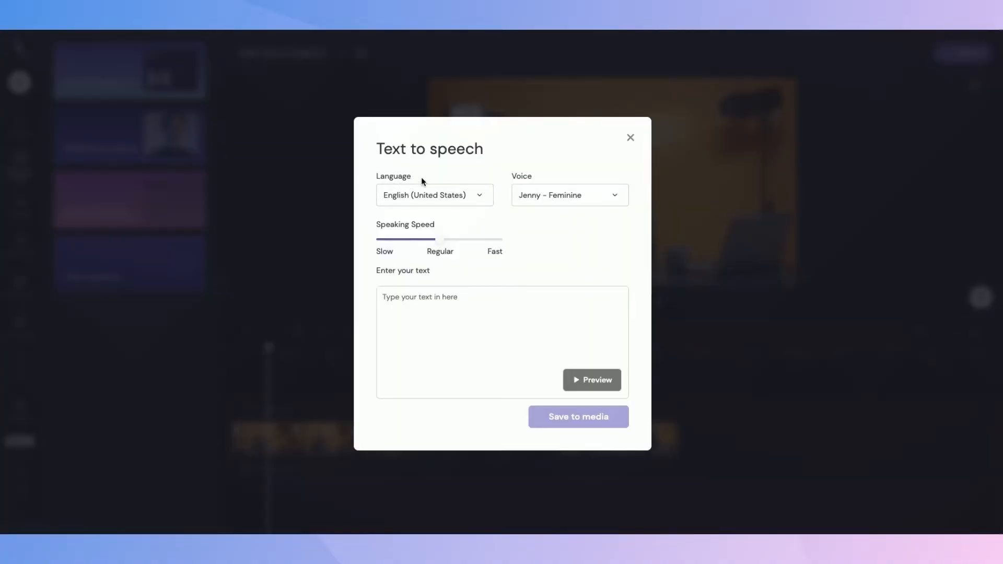
mouse_move(466, 183)
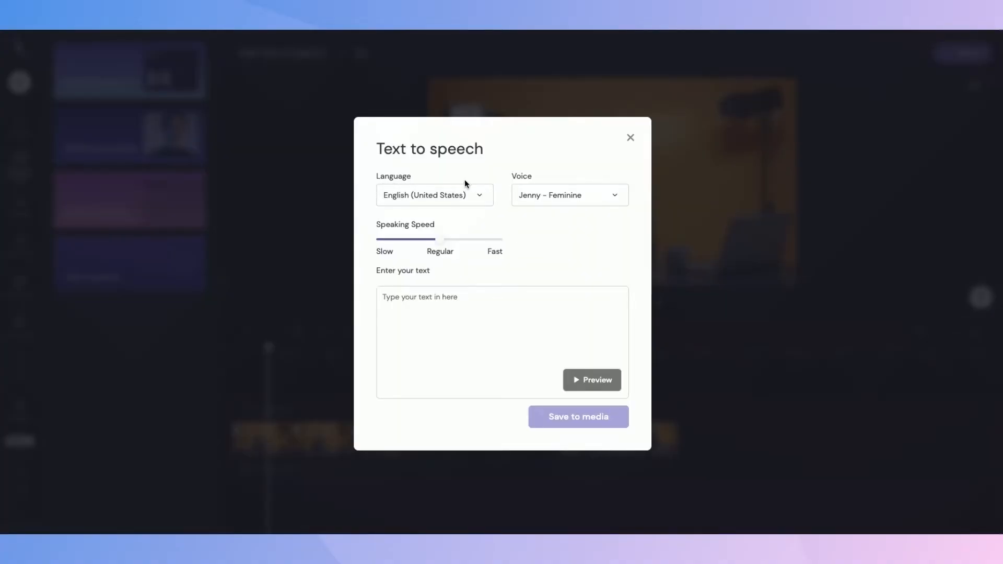
mouse_move(516, 180)
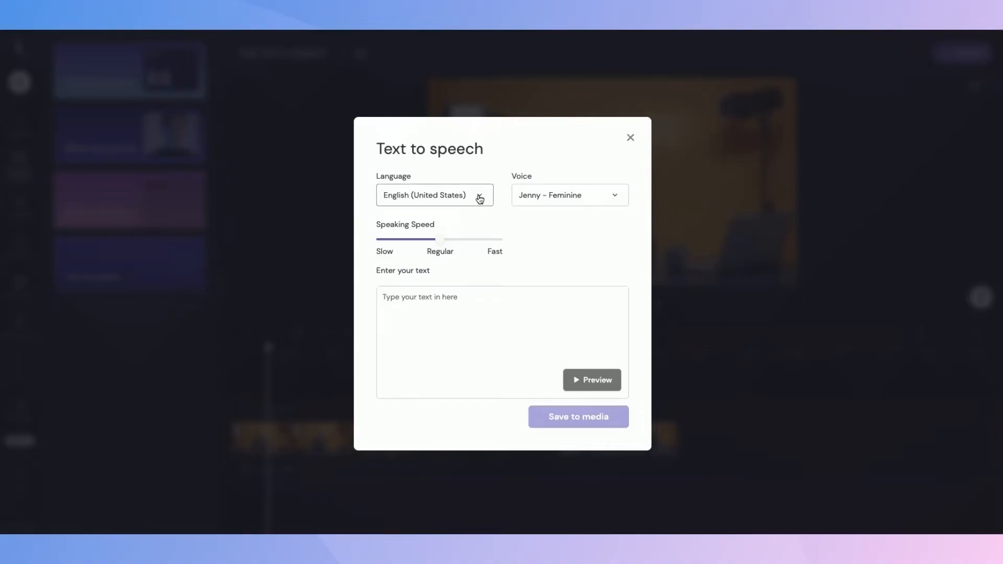
- Browse the available speech languages and voices
left_click(435, 194)
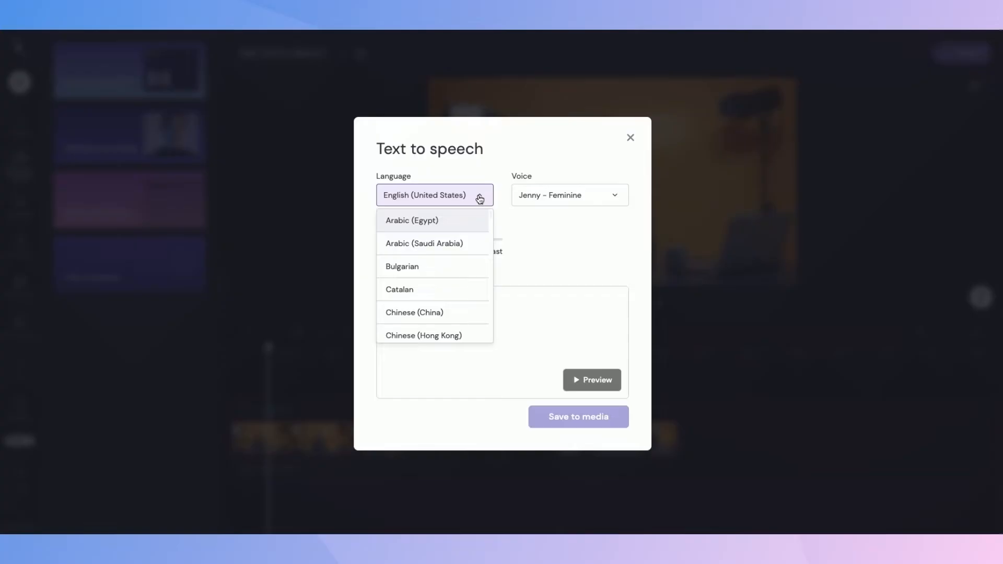
mouse_move(439, 269)
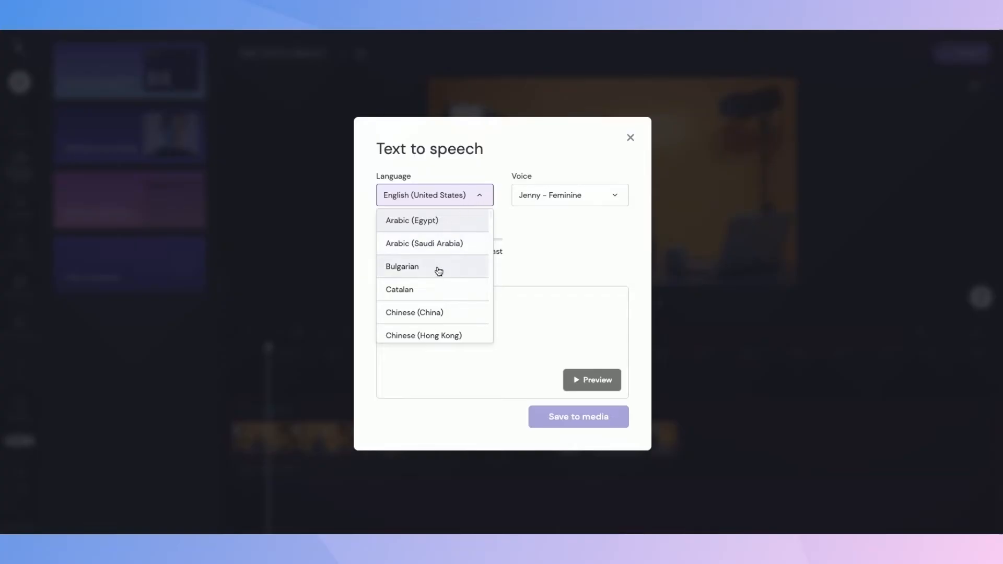
mouse_move(456, 317)
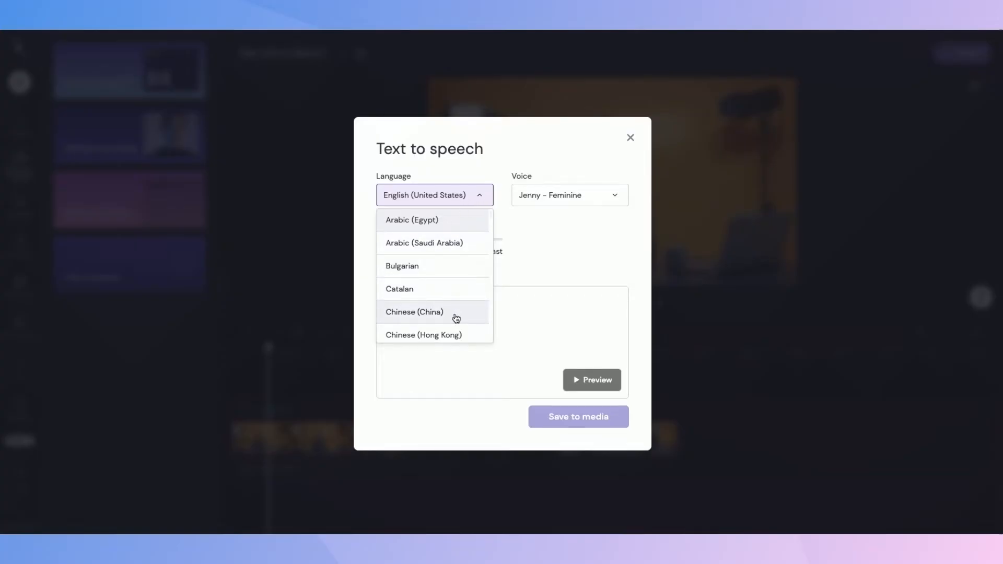
scroll("down", 3)
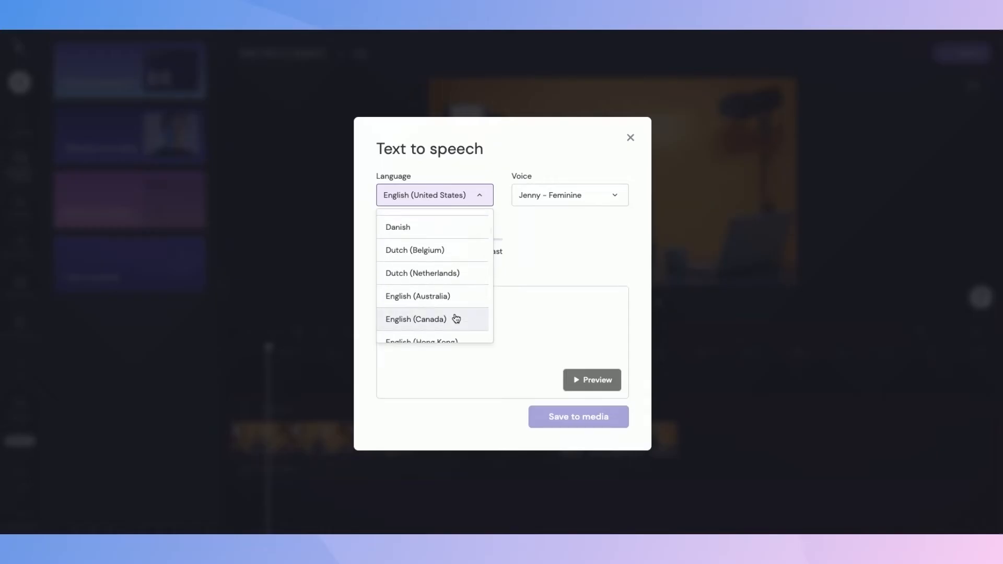
scroll("down", 3)
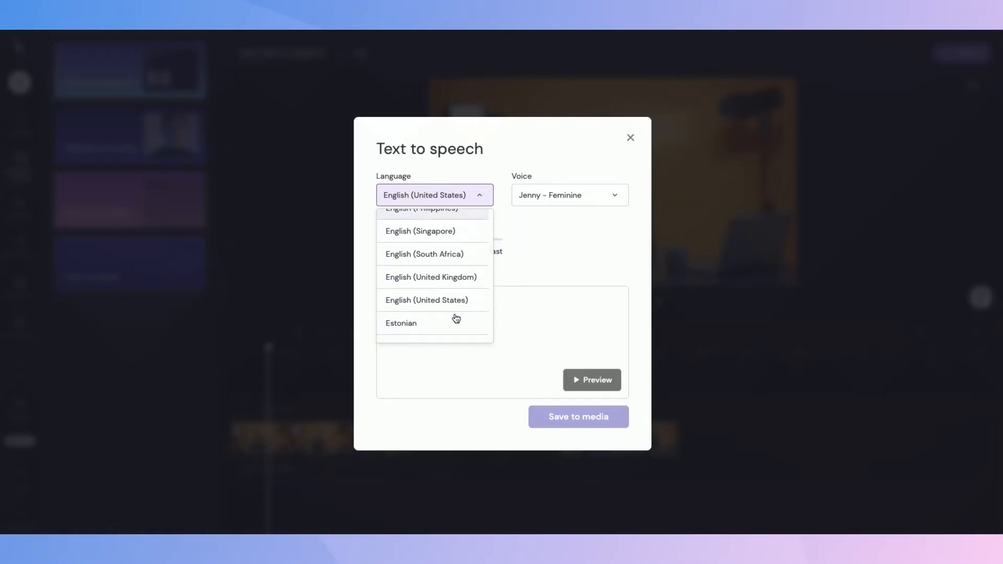
scroll("down", 3)
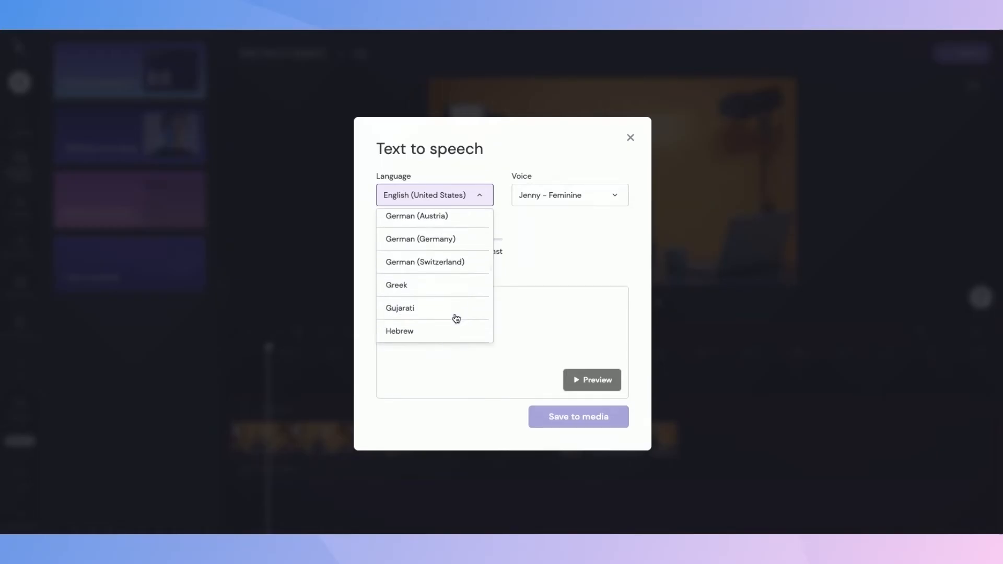
left_click(569, 194)
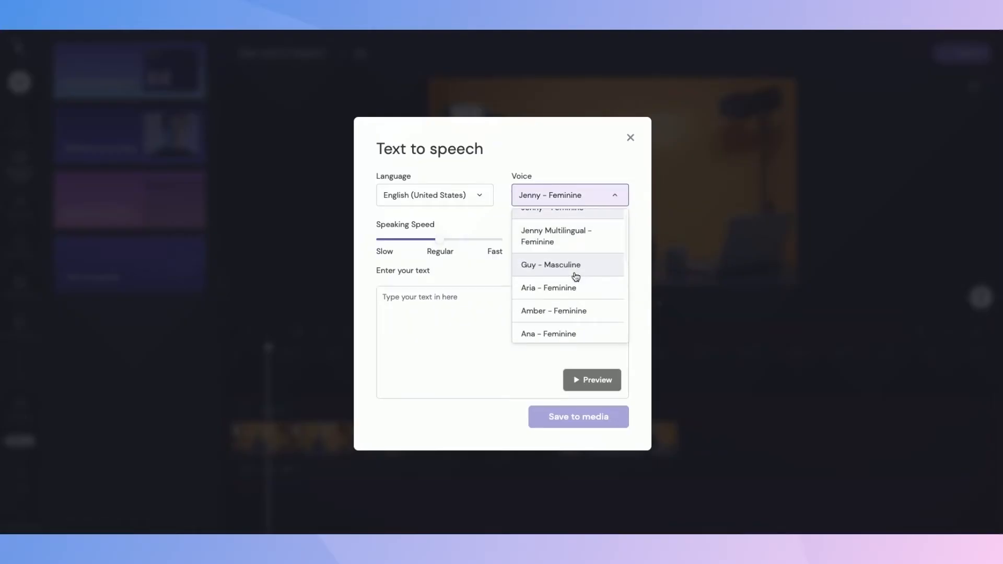
scroll("down", 3)
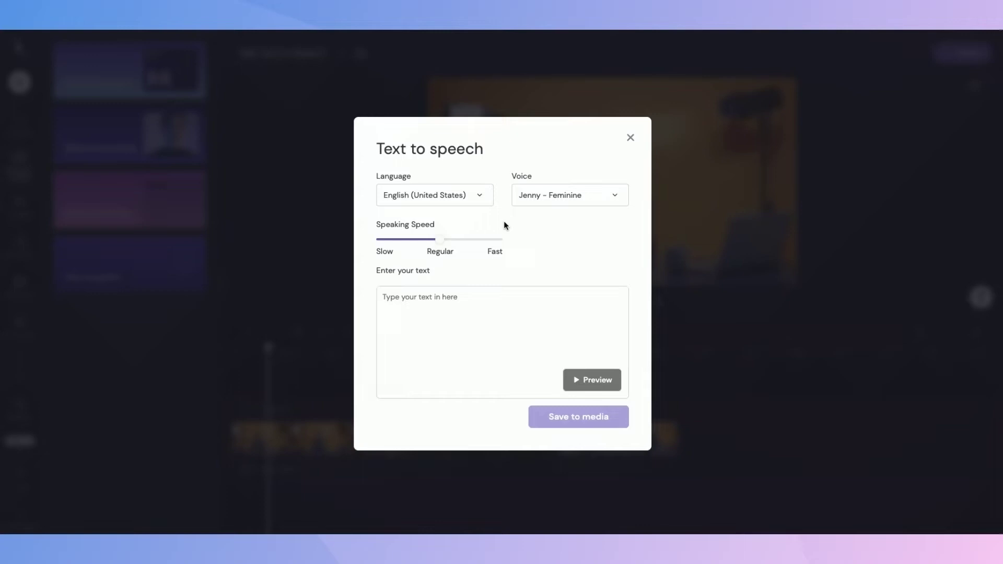
- Set the voiceover language to English (Canada)
left_click(435, 196)
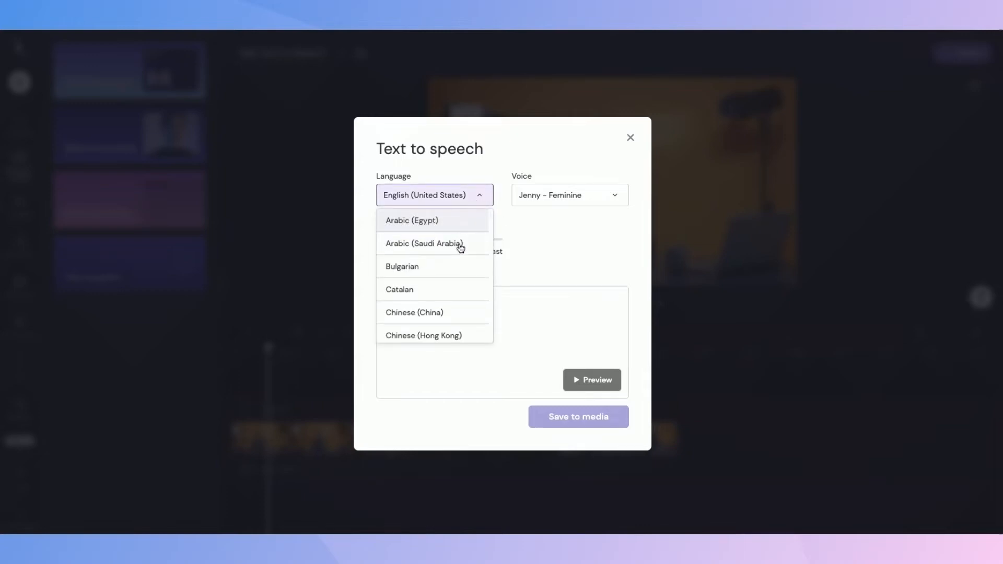
scroll("down", 3)
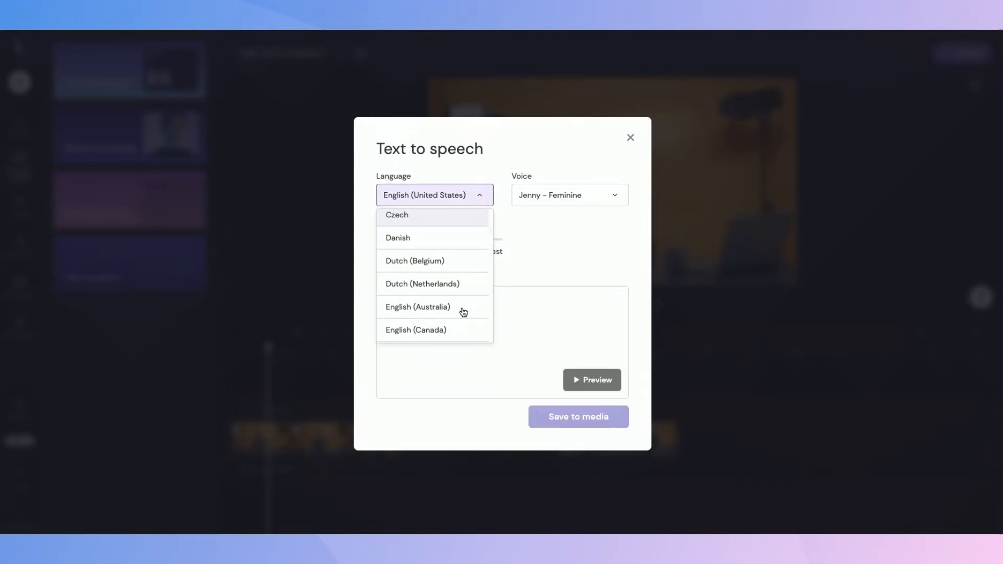
scroll("down", 3)
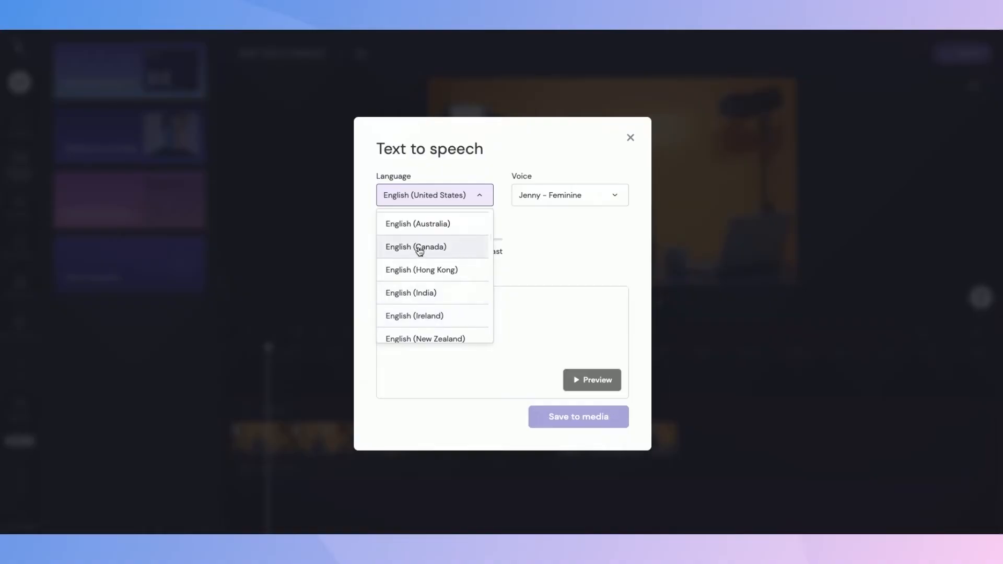
left_click(416, 247)
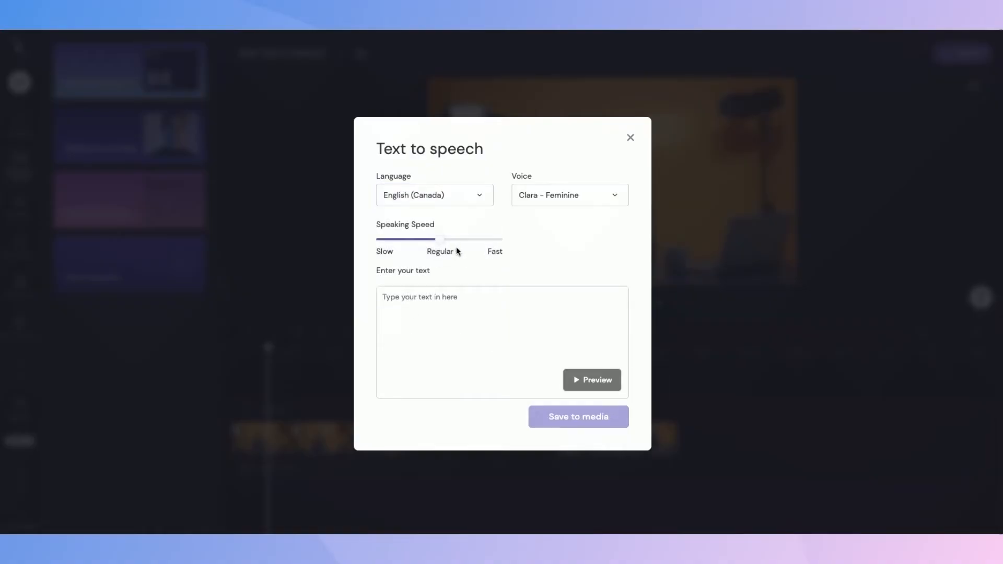
- Keep Clara - Feminine as the voice and leave the speaking speed at regular after trying fast
left_click(571, 194)
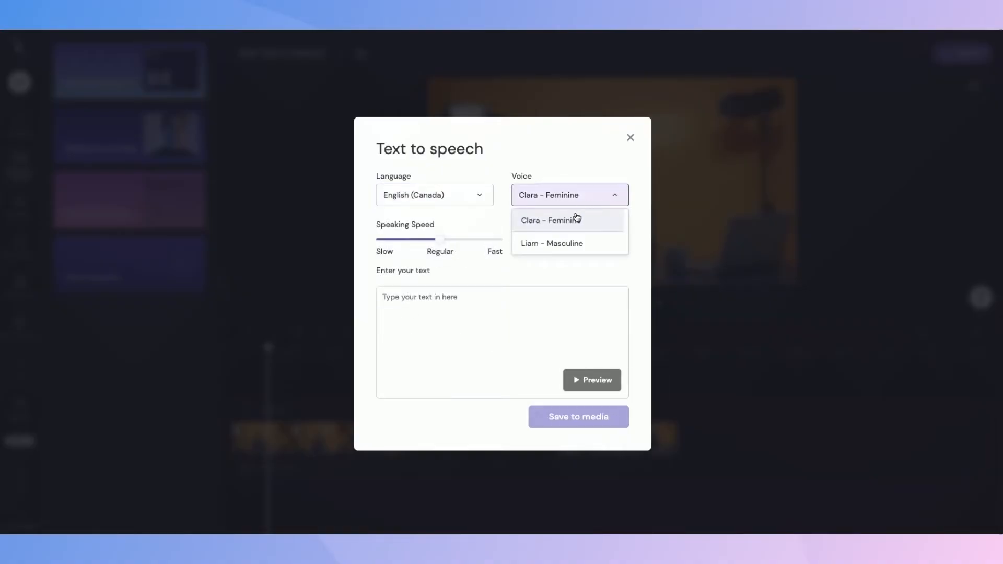
left_click(550, 220)
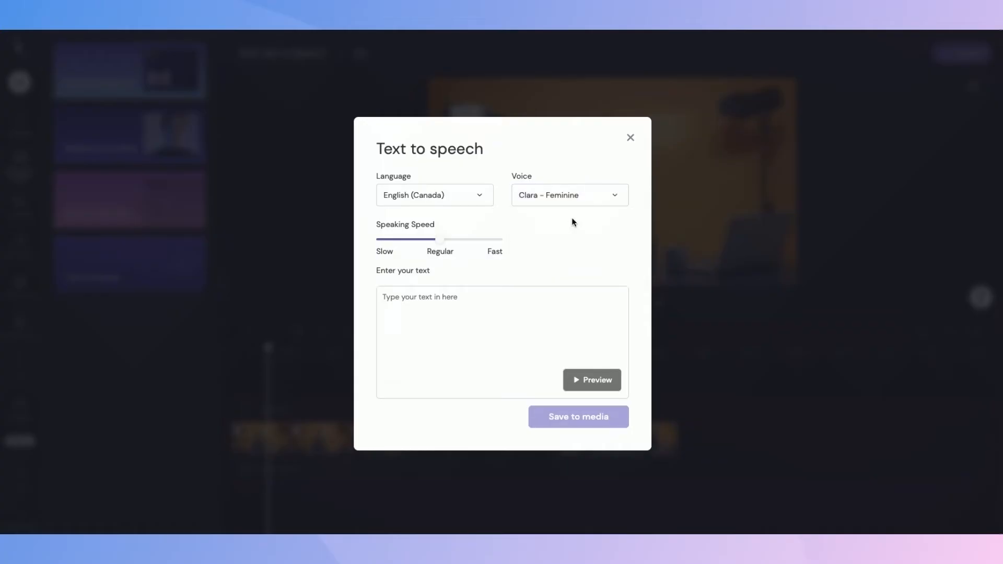
mouse_move(377, 234)
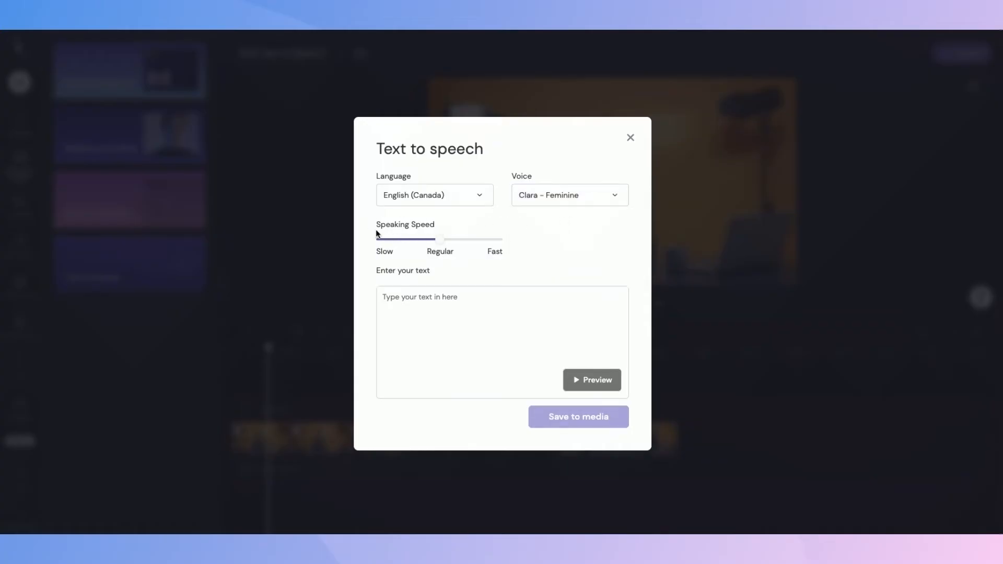
left_click_drag(435, 239, 495, 238)
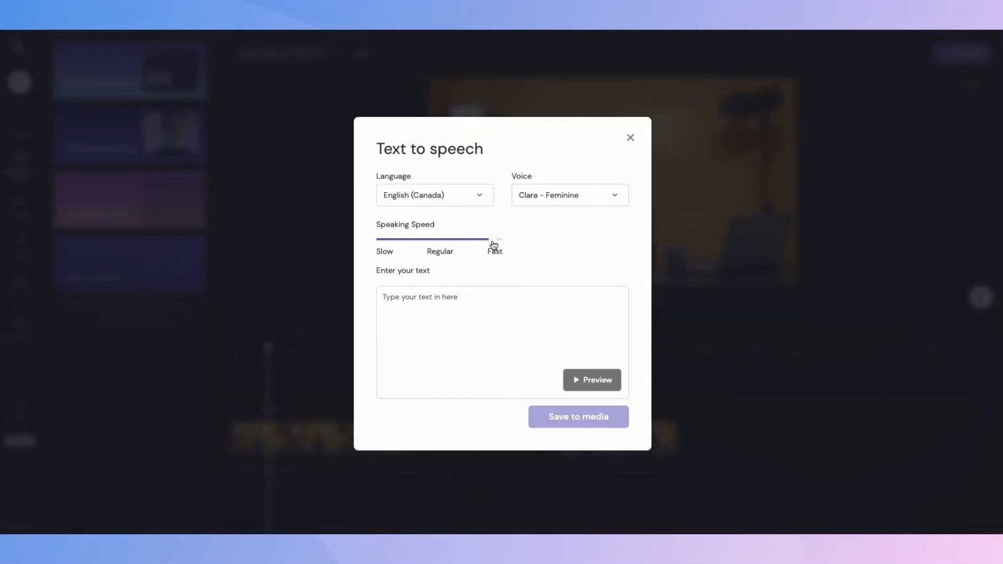
left_click_drag(493, 240, 438, 240)
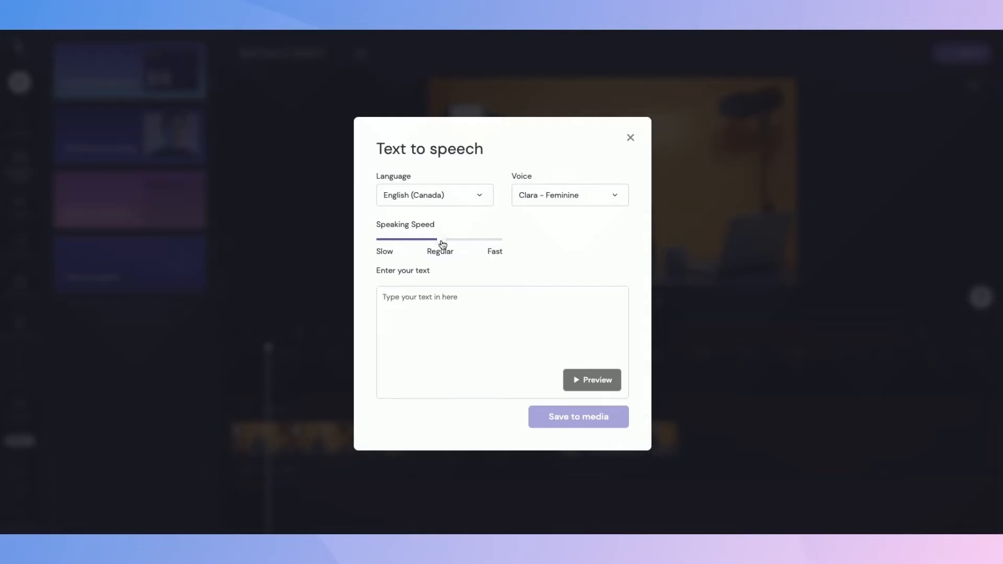
mouse_move(552, 244)
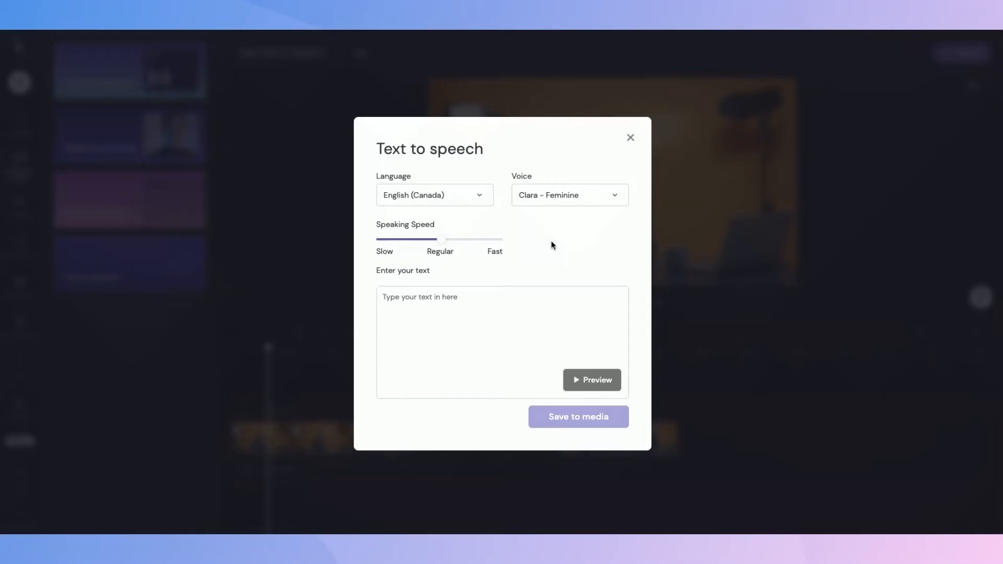
mouse_move(402, 269)
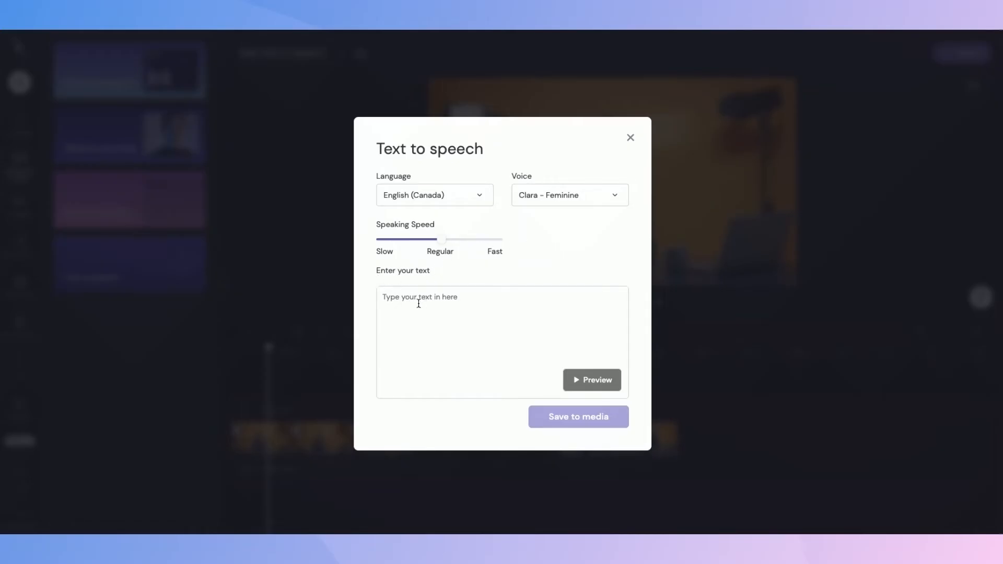
- Enter the script "Clipchamps newest AI text to speech feature walkthrough video"
left_click(418, 303)
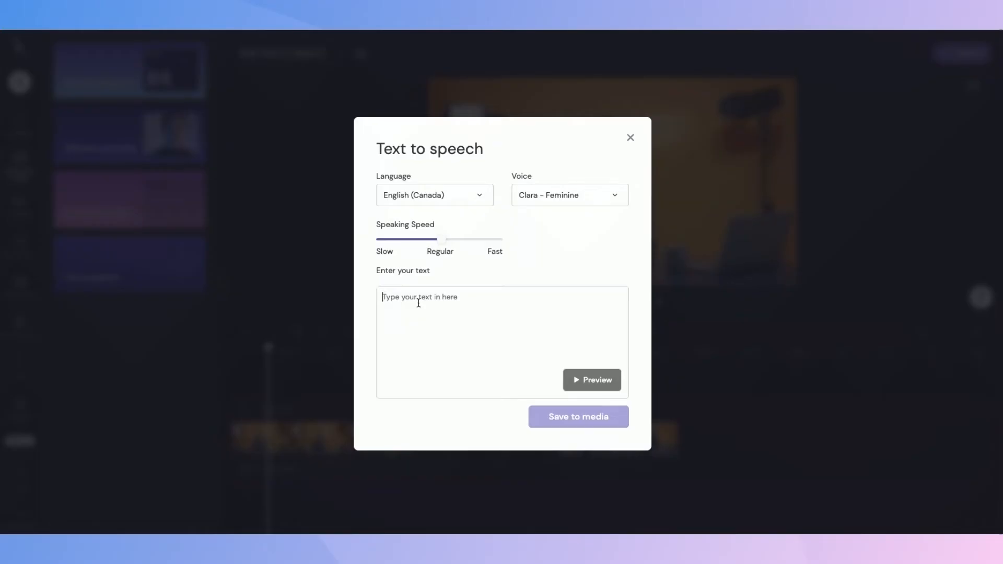
type("c")
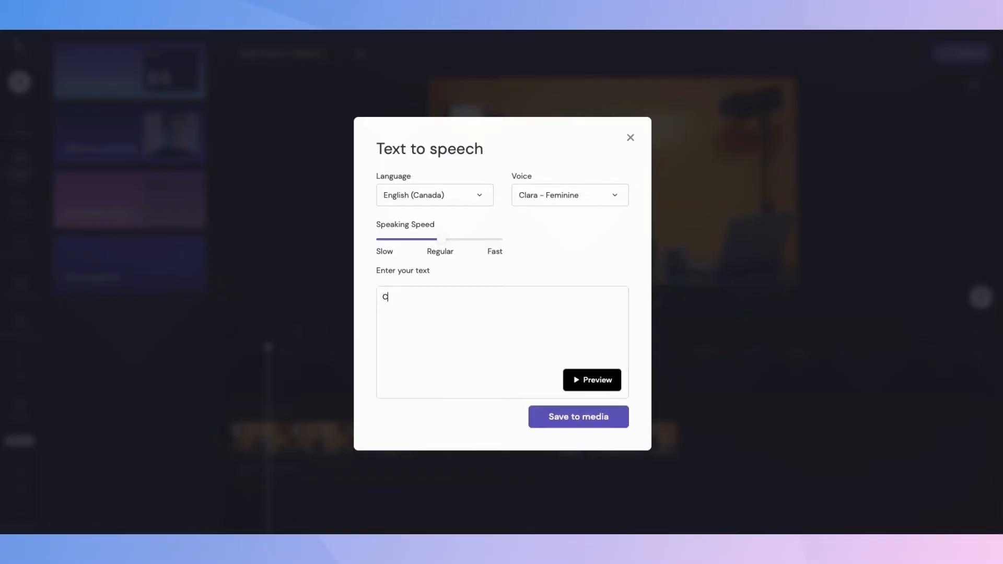
type("Clipchamps newest AI text to s")
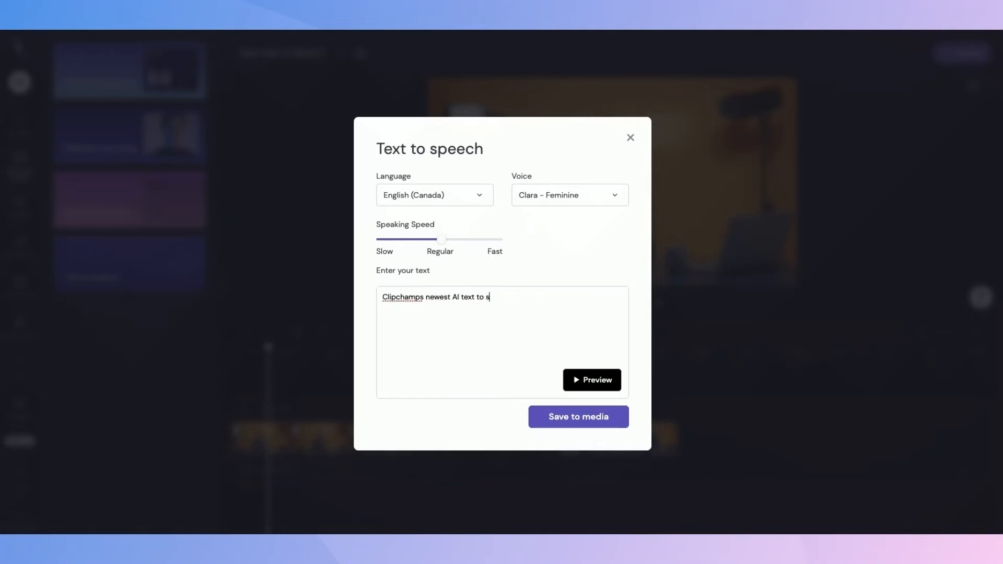
type("peech")
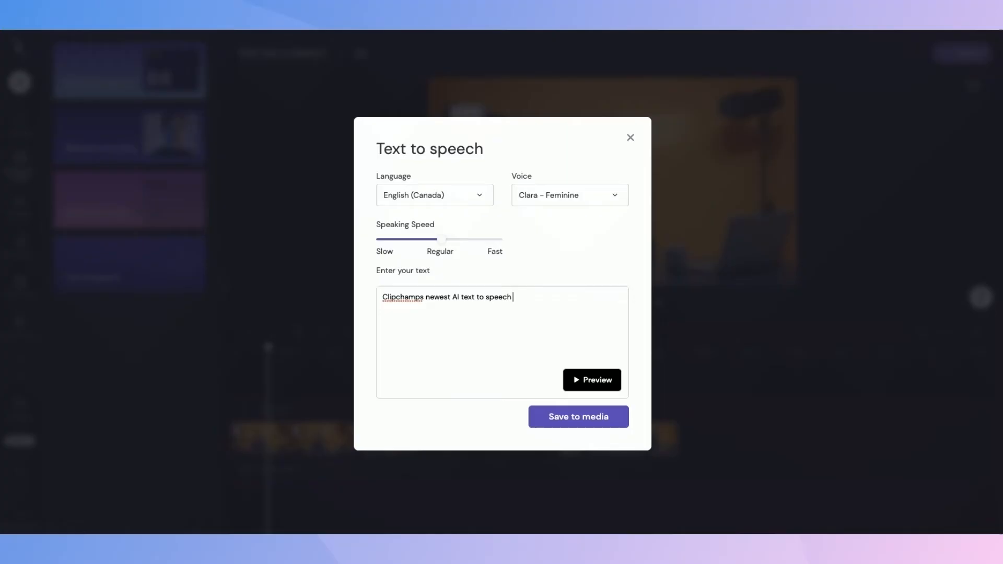
type("feature walkthrough video")
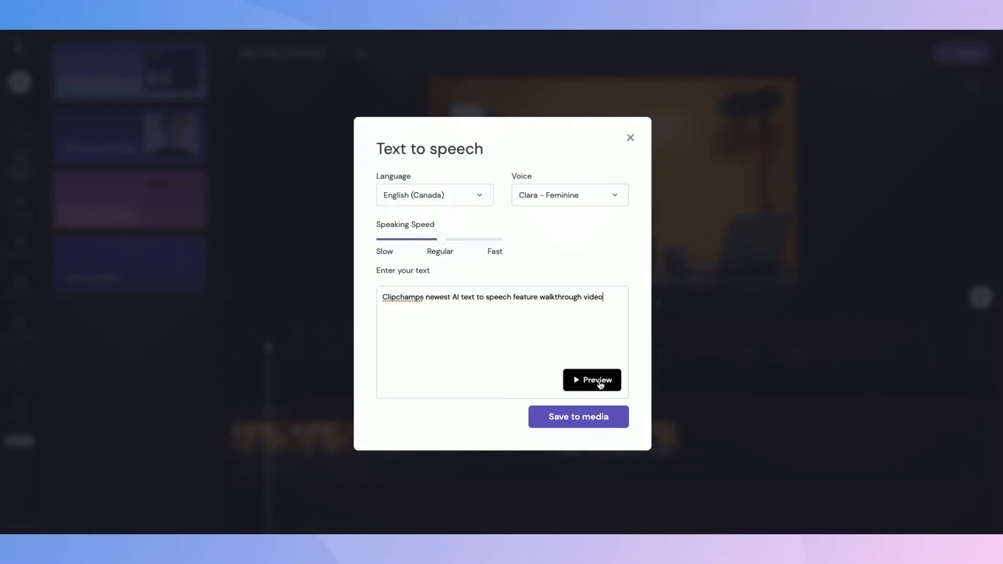
- Preview the narration, speed it up, switch to Liam - Masculine, preview again and save it to media
left_click(597, 381)
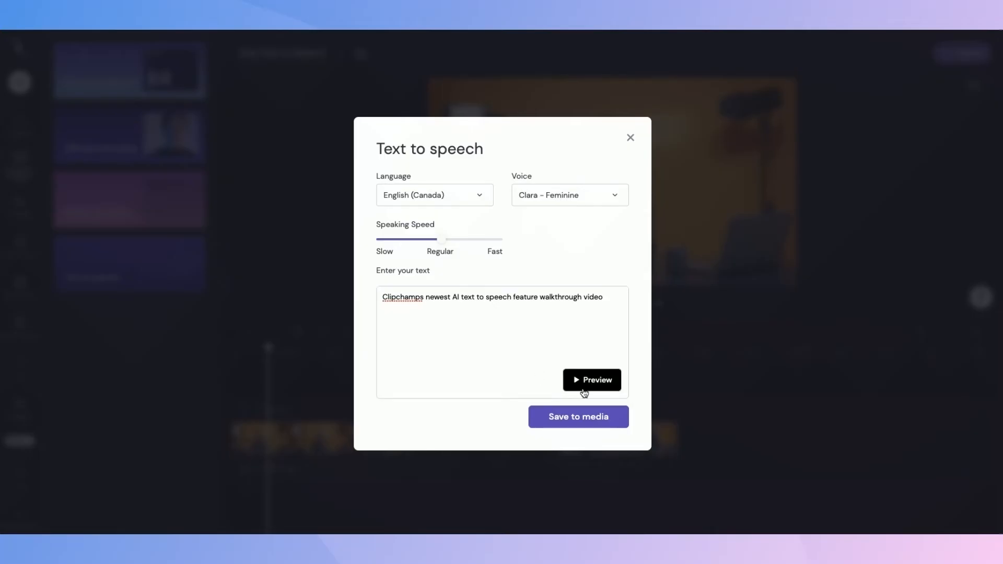
mouse_move(485, 248)
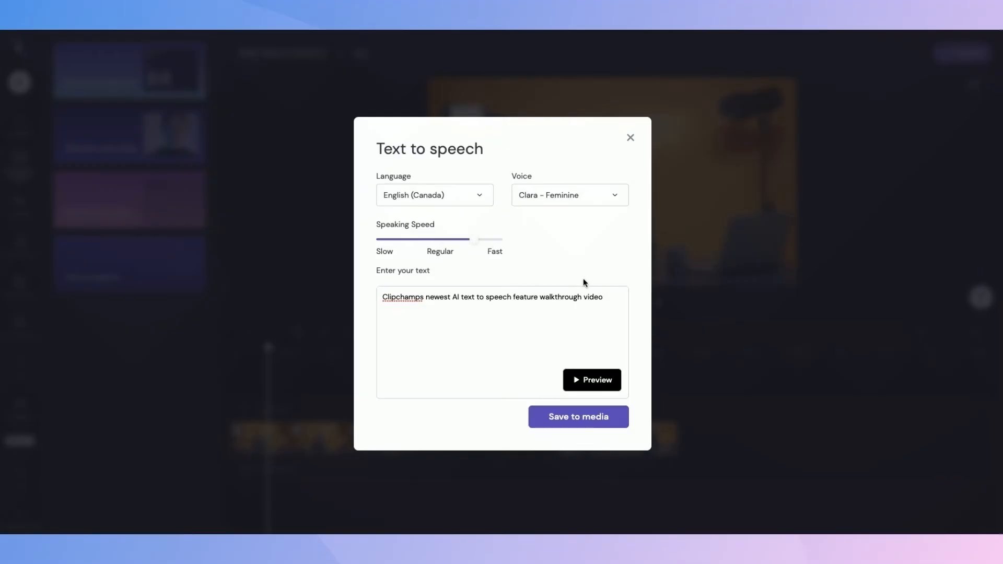
left_click(591, 380)
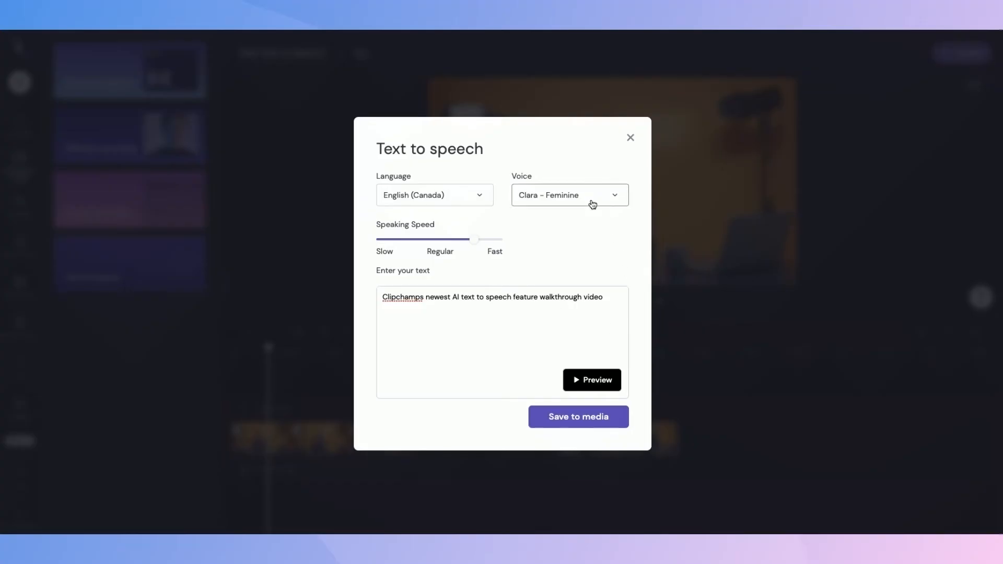
left_click(579, 244)
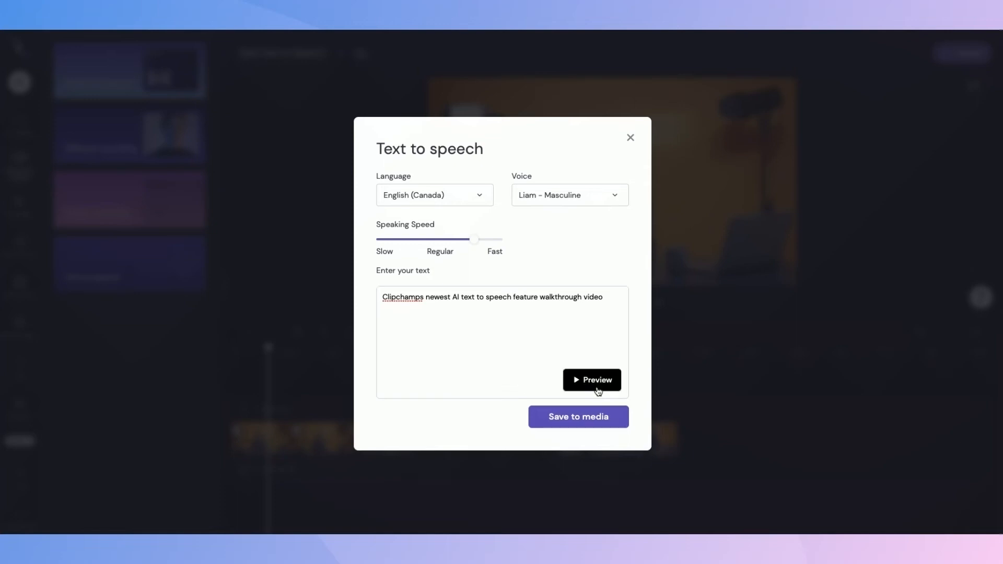
left_click(579, 417)
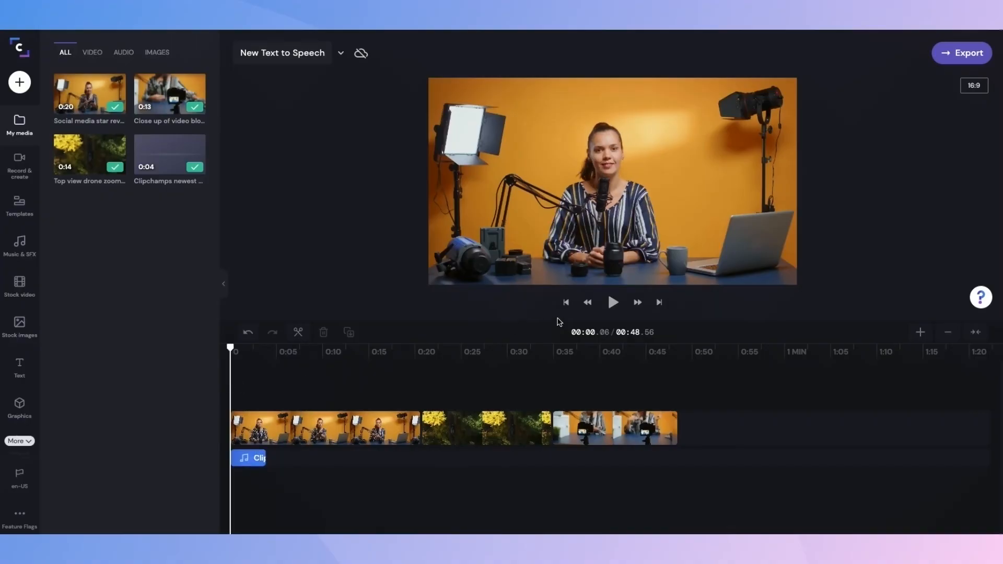
- Play the project back to hear the voiceover, then pause it
left_click(613, 303)
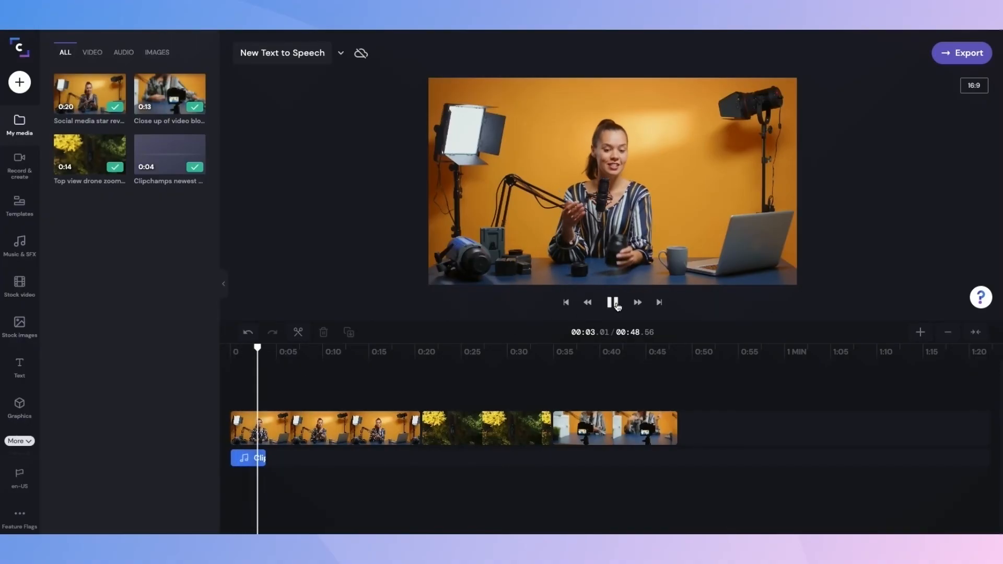
left_click(613, 303)
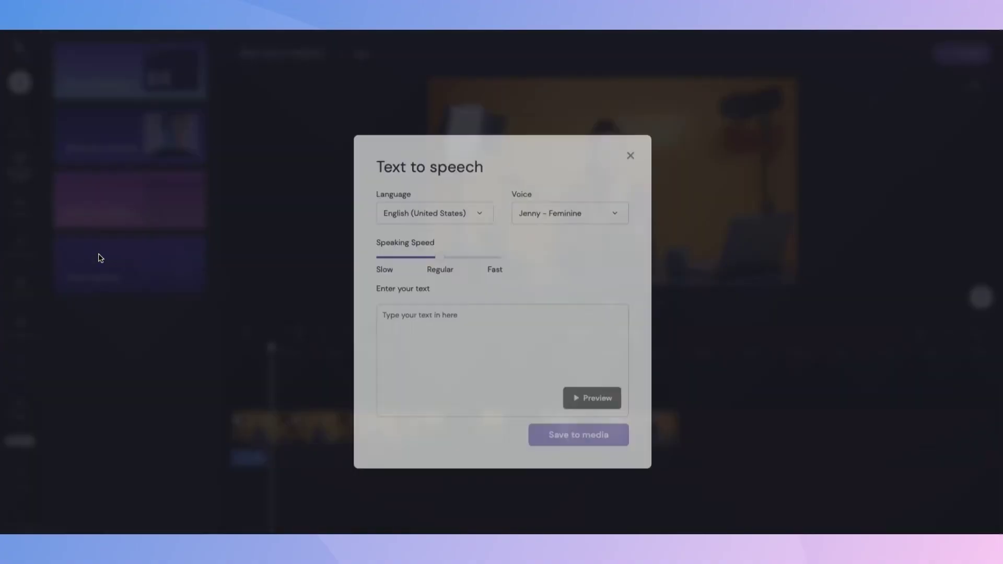
- Create a "Thanks for watching!" voiceover, save it to media and add it to the timeline
type("Thanks for watching!")
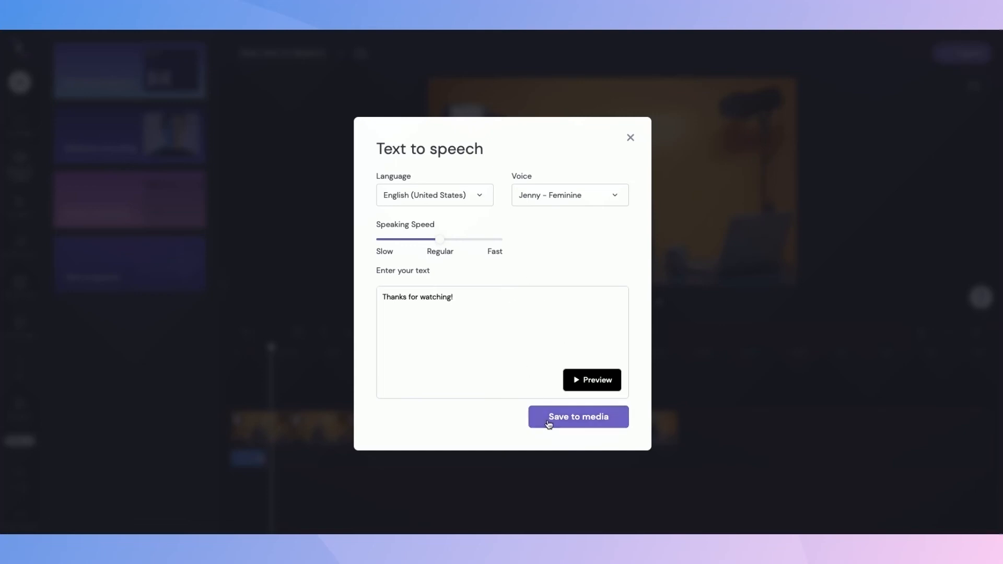
left_click(579, 416)
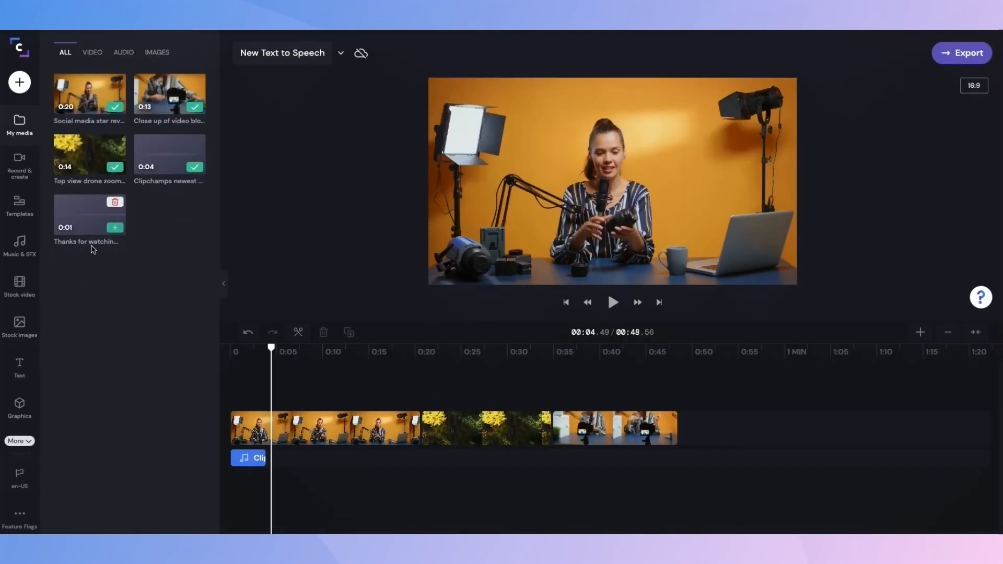
left_click(115, 228)
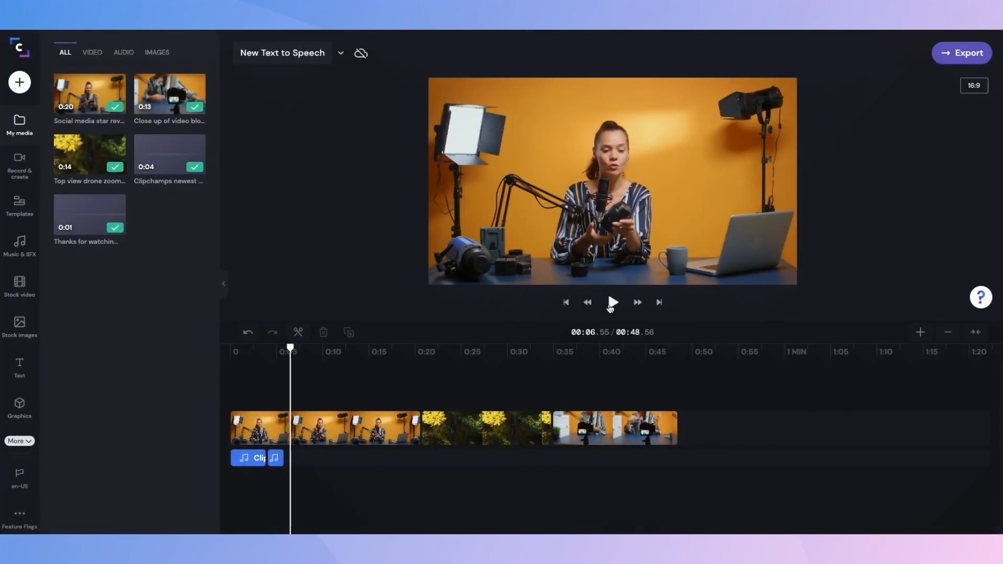
mouse_move(882, 132)
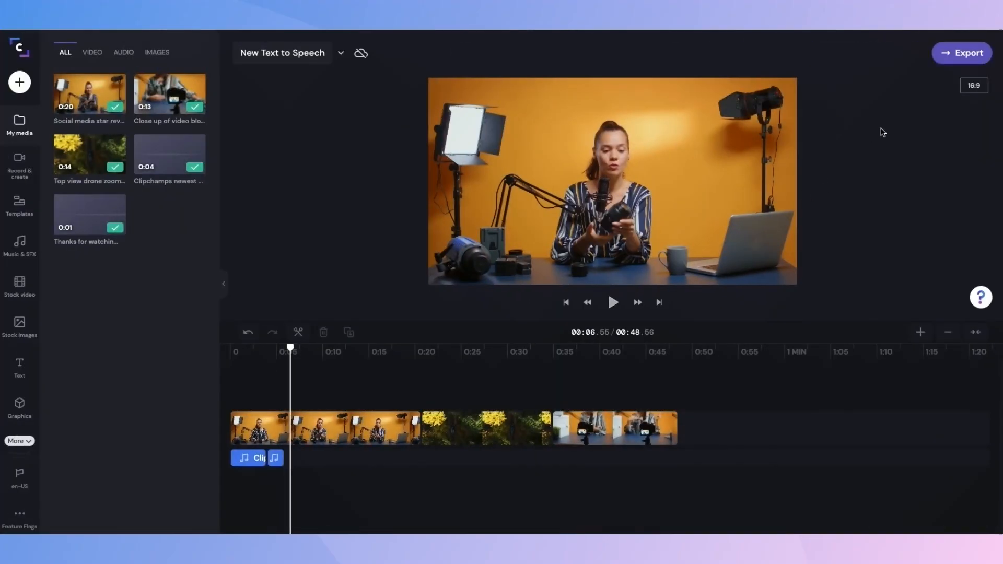
- Export the project at 720p and save the MP4 to the computer
left_click(962, 52)
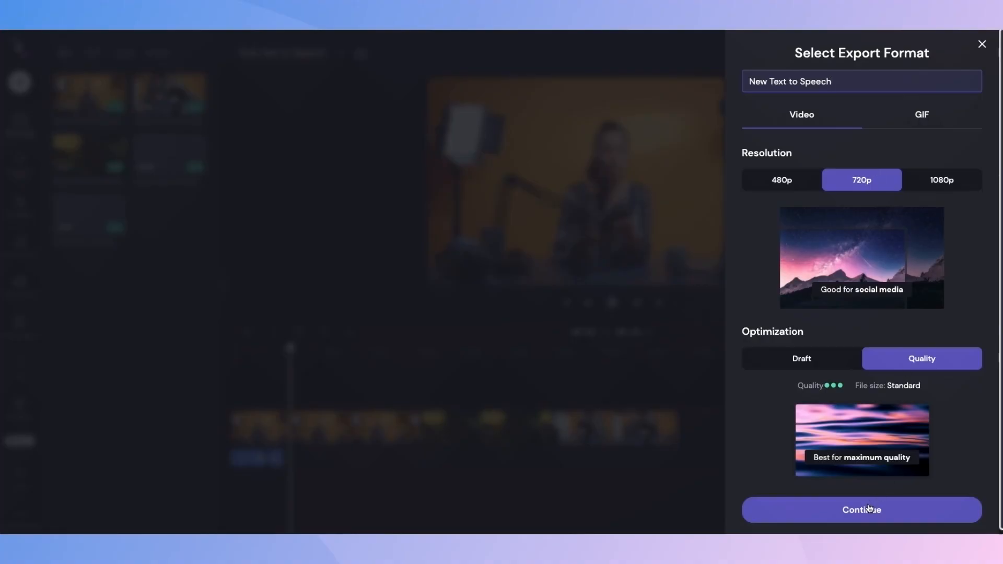
left_click(861, 510)
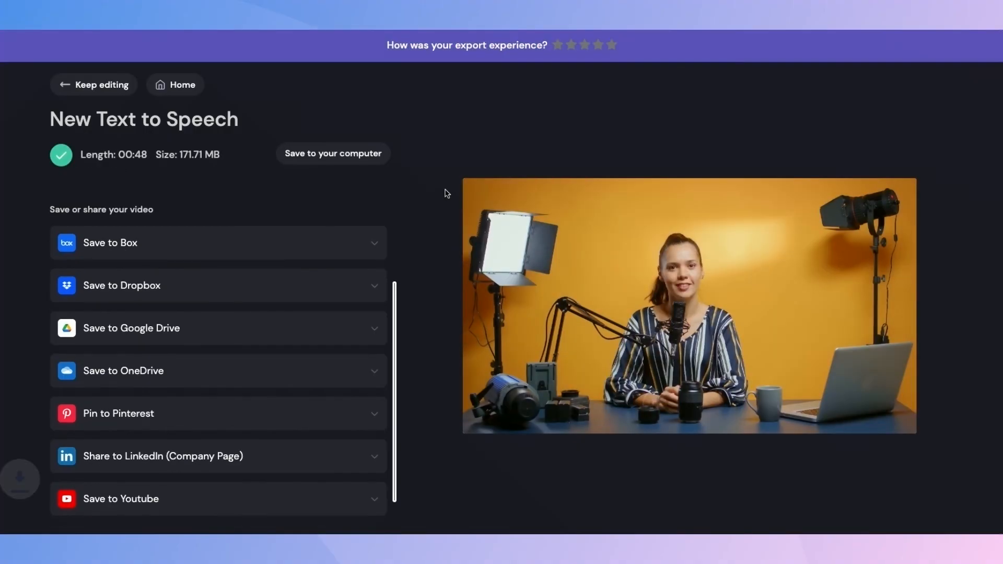
left_click(332, 152)
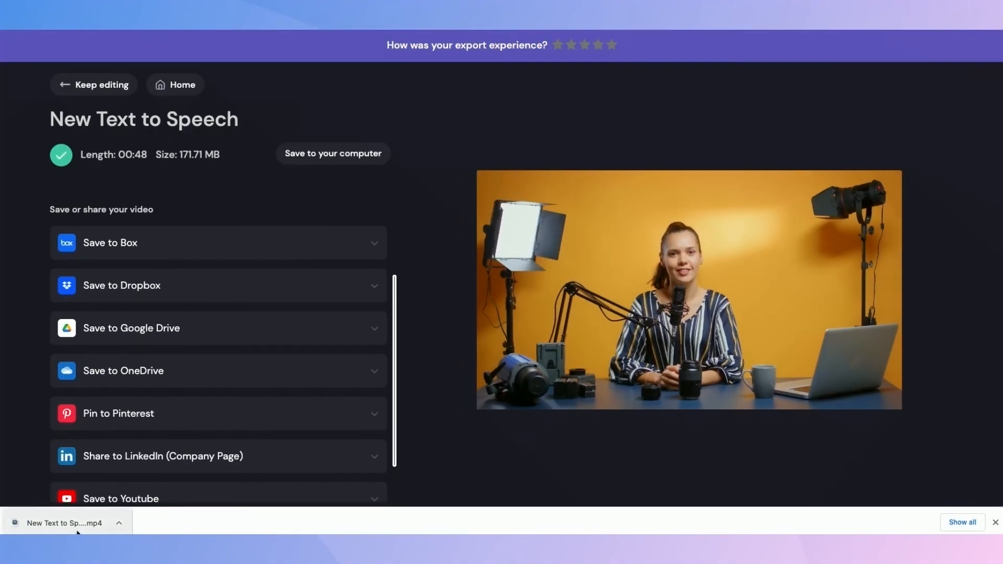